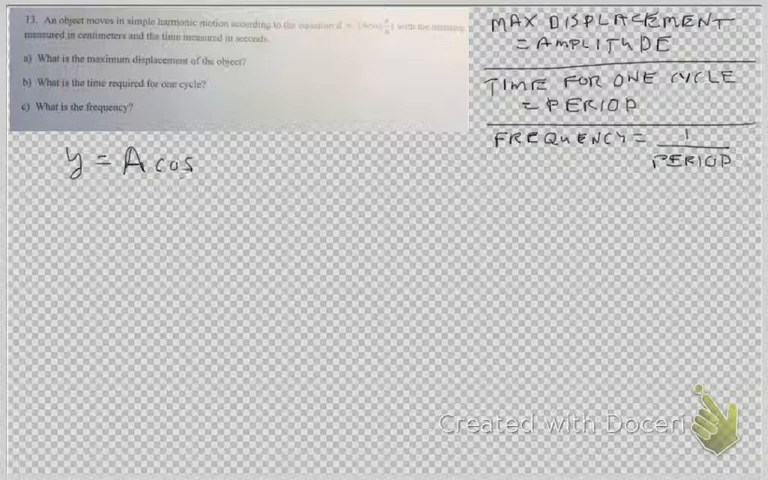
type("BL")
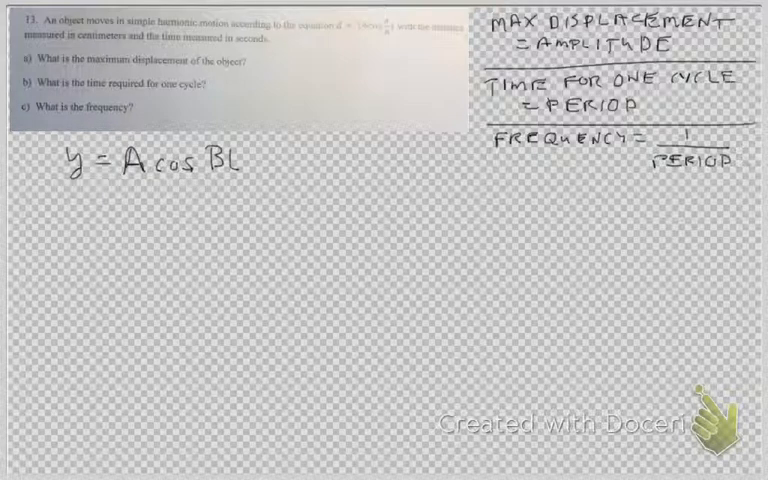
type("(t)")
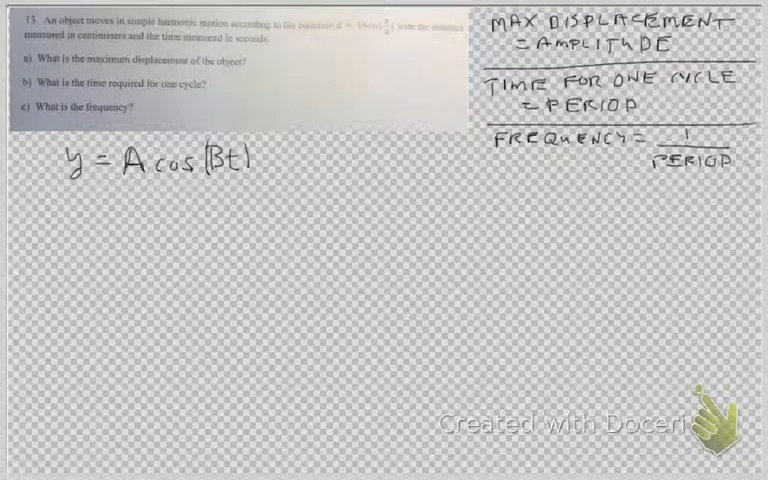
type("A =")
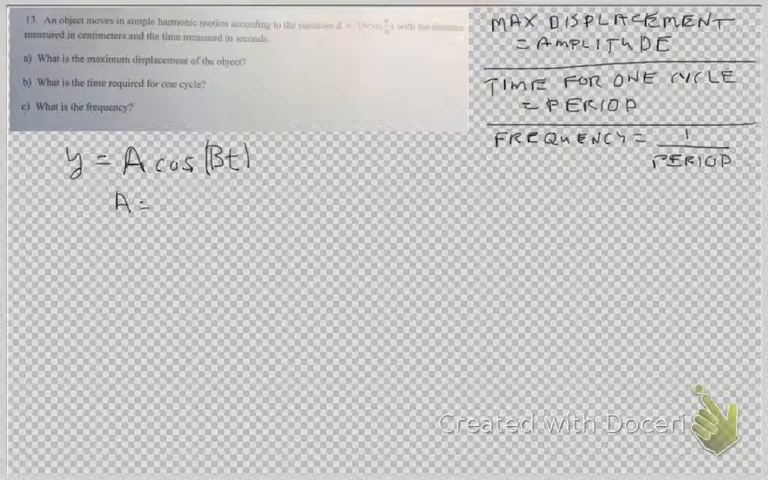
type("AMPLITUDE")
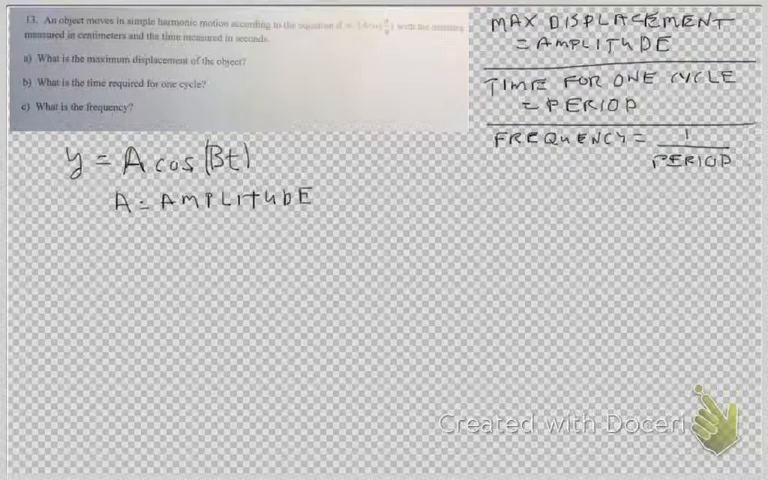
type("B")
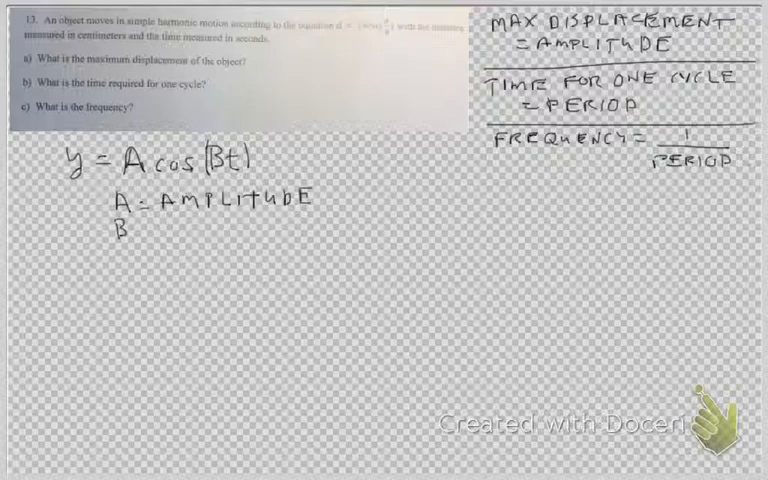
type("=")
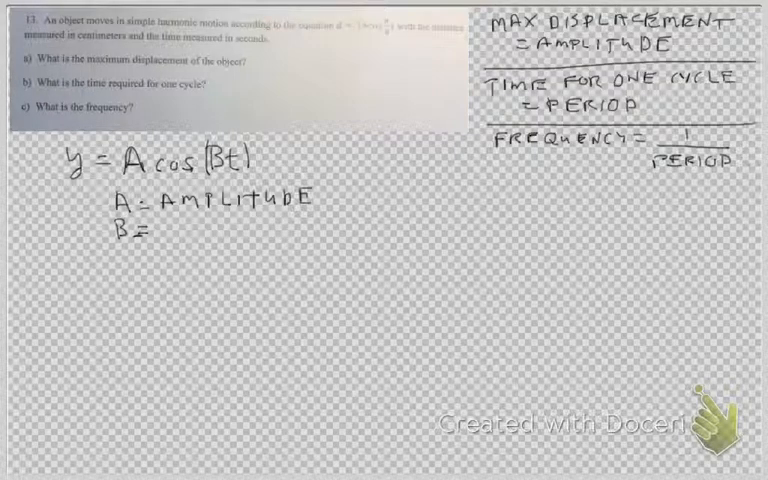
type("SIN/COS →")
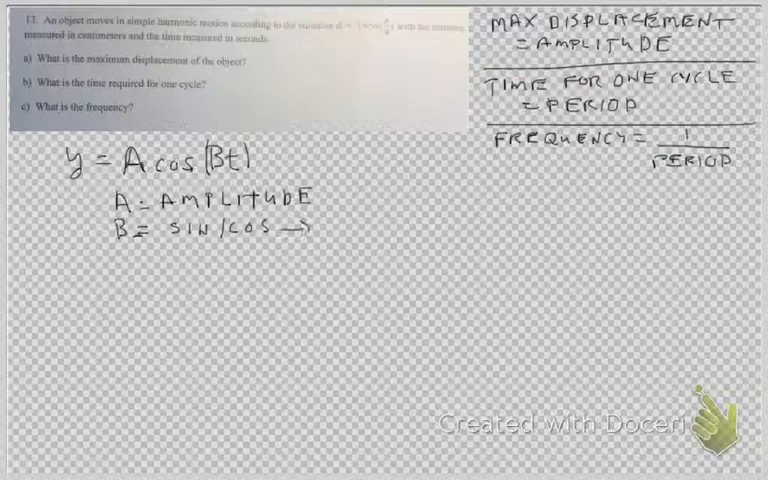
type("PEI")
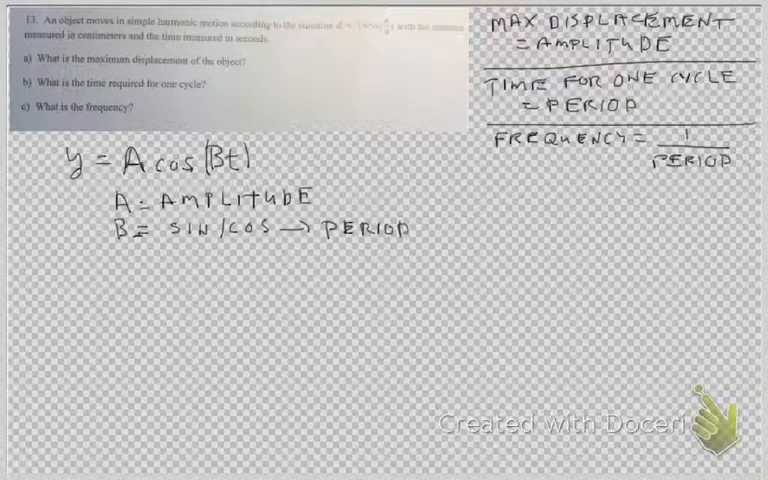
type("=")
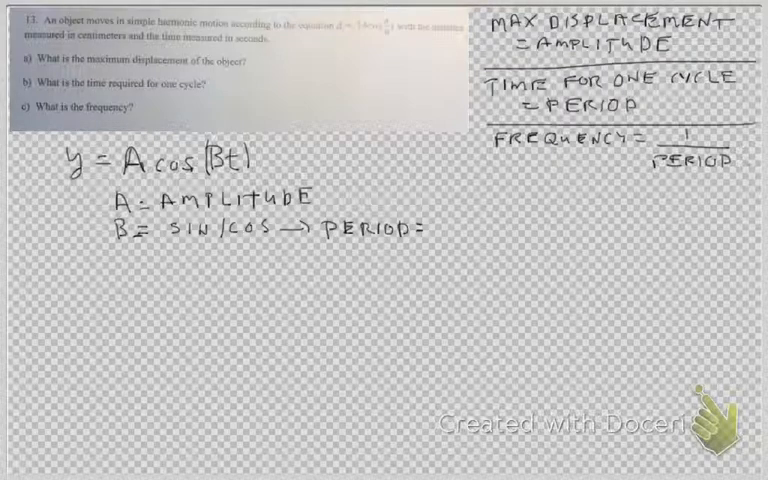
type("2π")
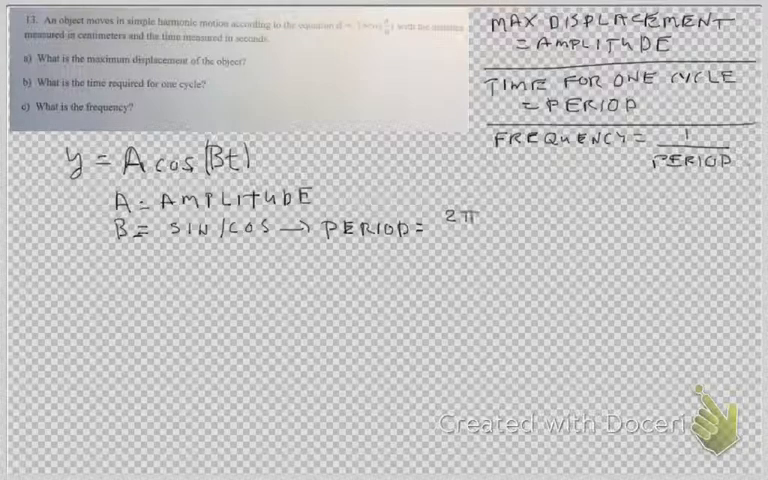
type("B")
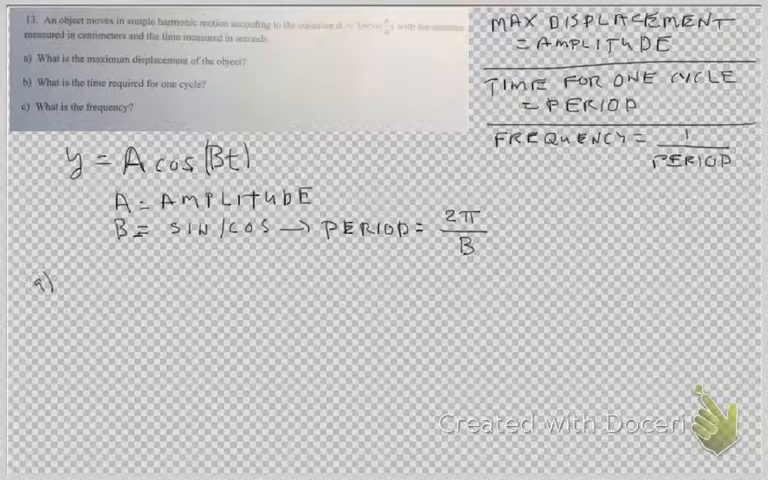
type("A = 14")
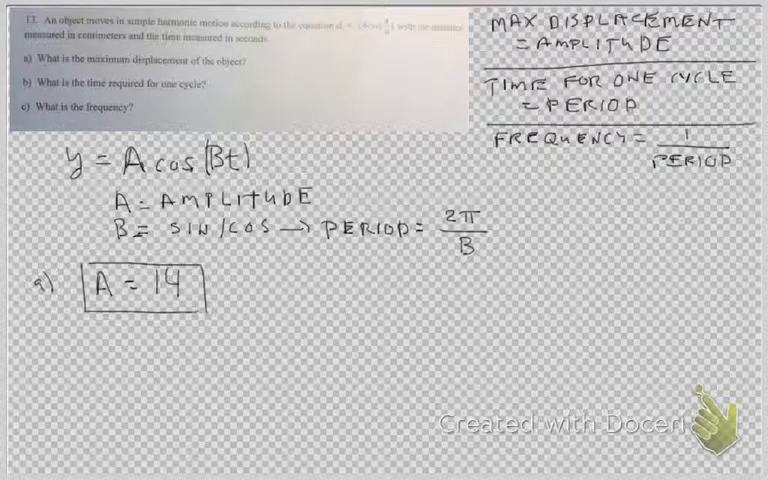
type("b) PERIOD =")
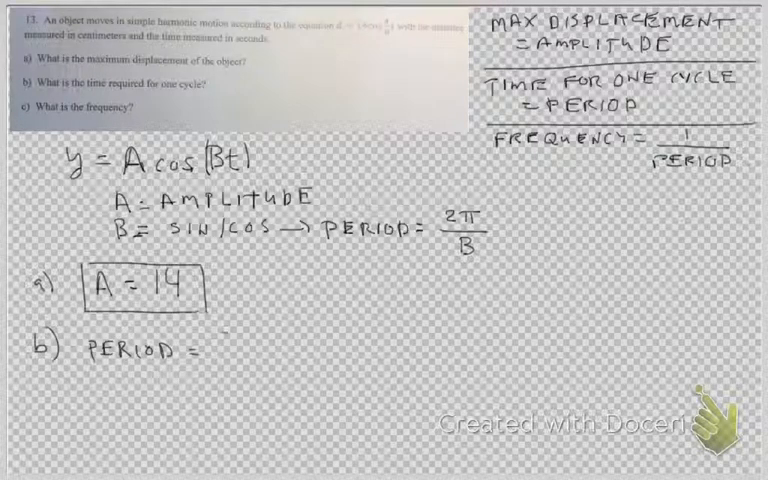
type("2π/B =")
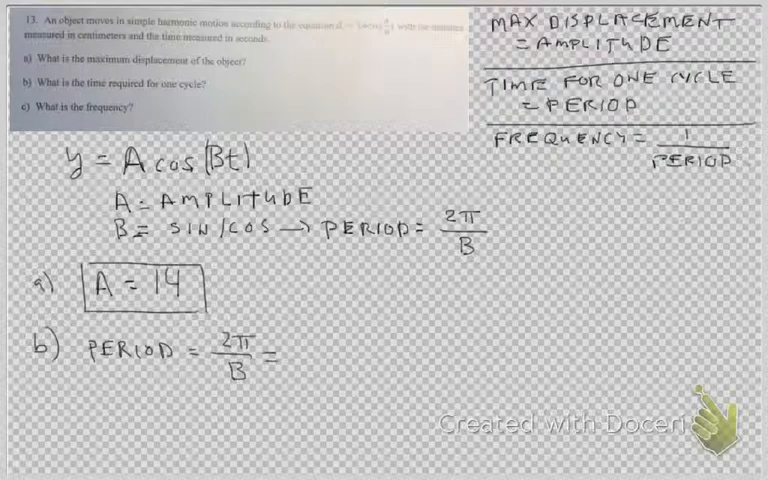
type("2π")
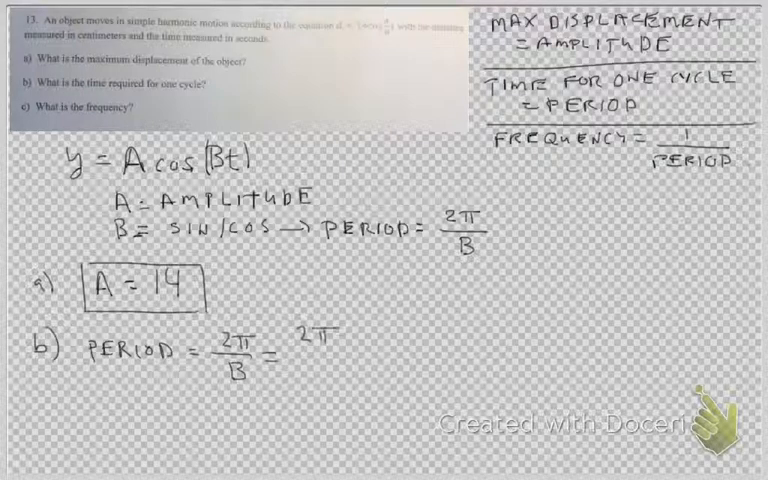
type("11")
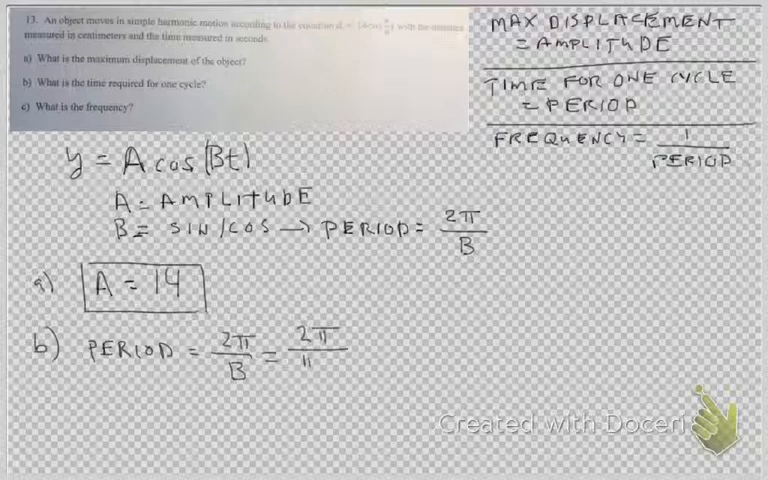
type("π/8 =")
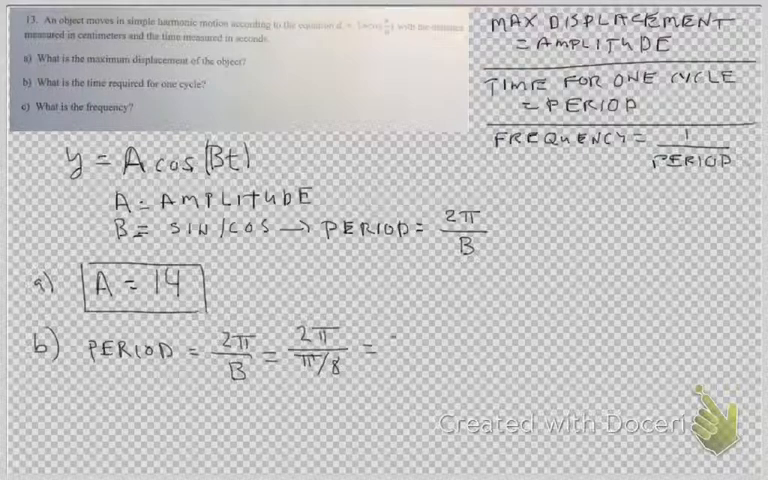
type("2π 8/π = 16 s")
type("cm")
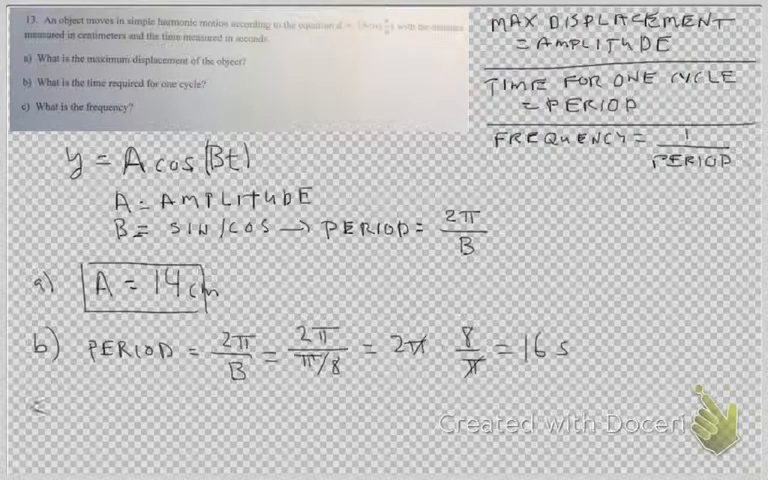
type(") f = 1/16 =")
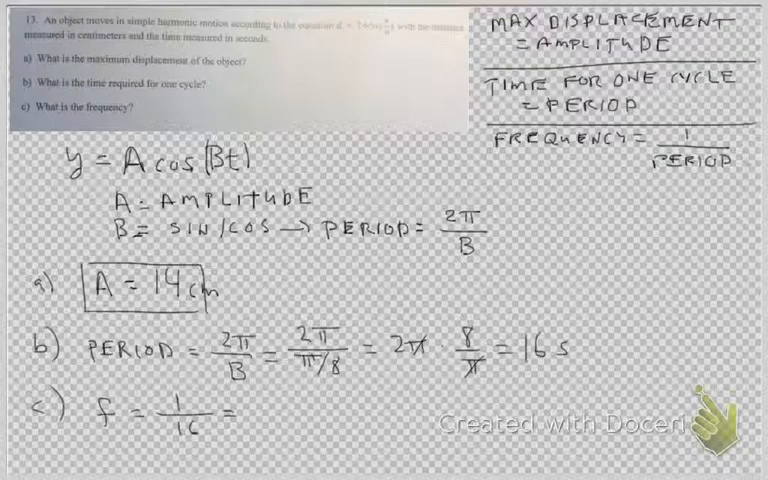
type("1/16")
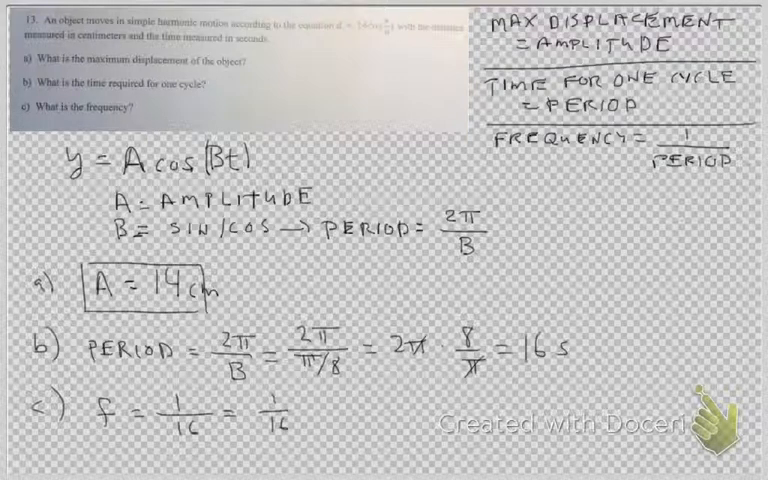
type("Hz")
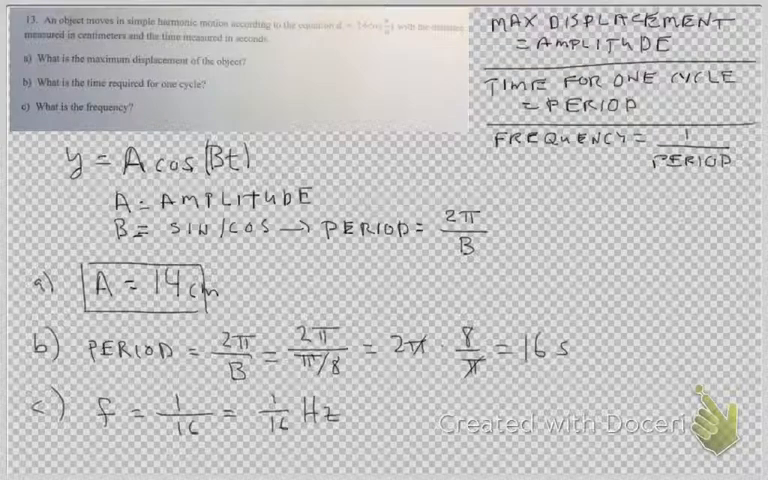